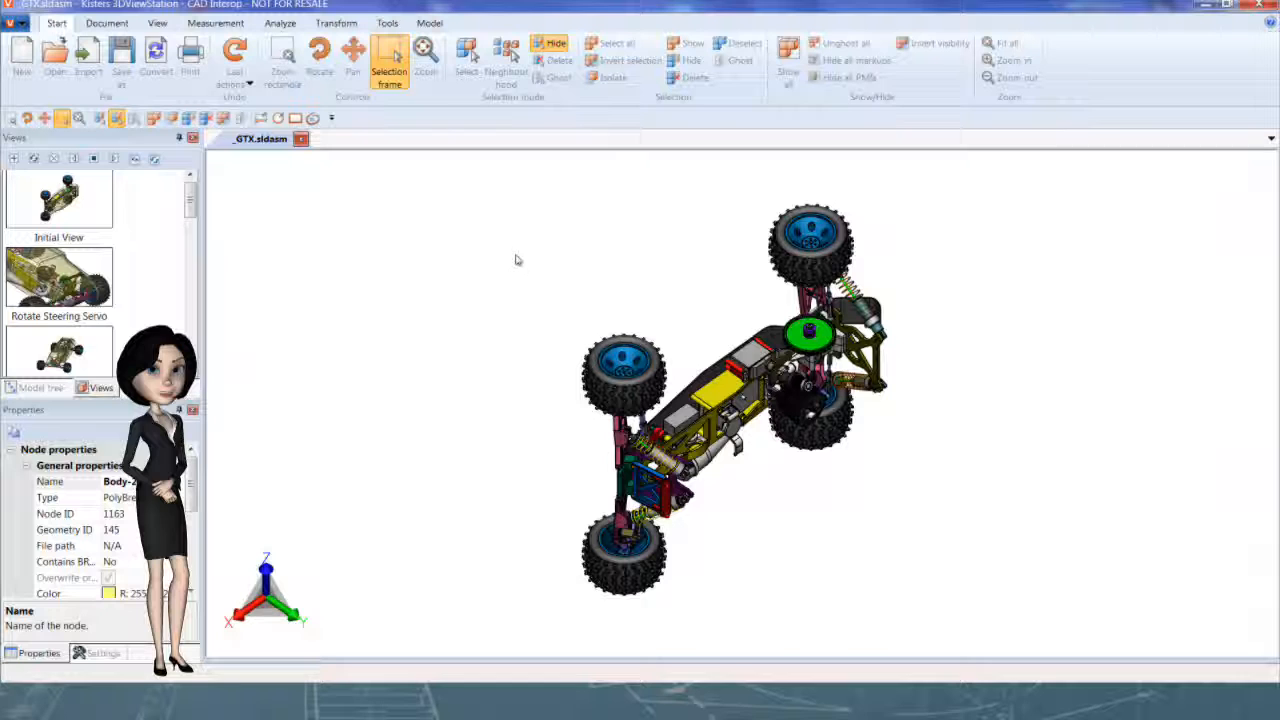
Isolate one wheel assembly via neighbourhood search and save it as View 13.
{"action": "left_click", "coordinate": [506, 60]}
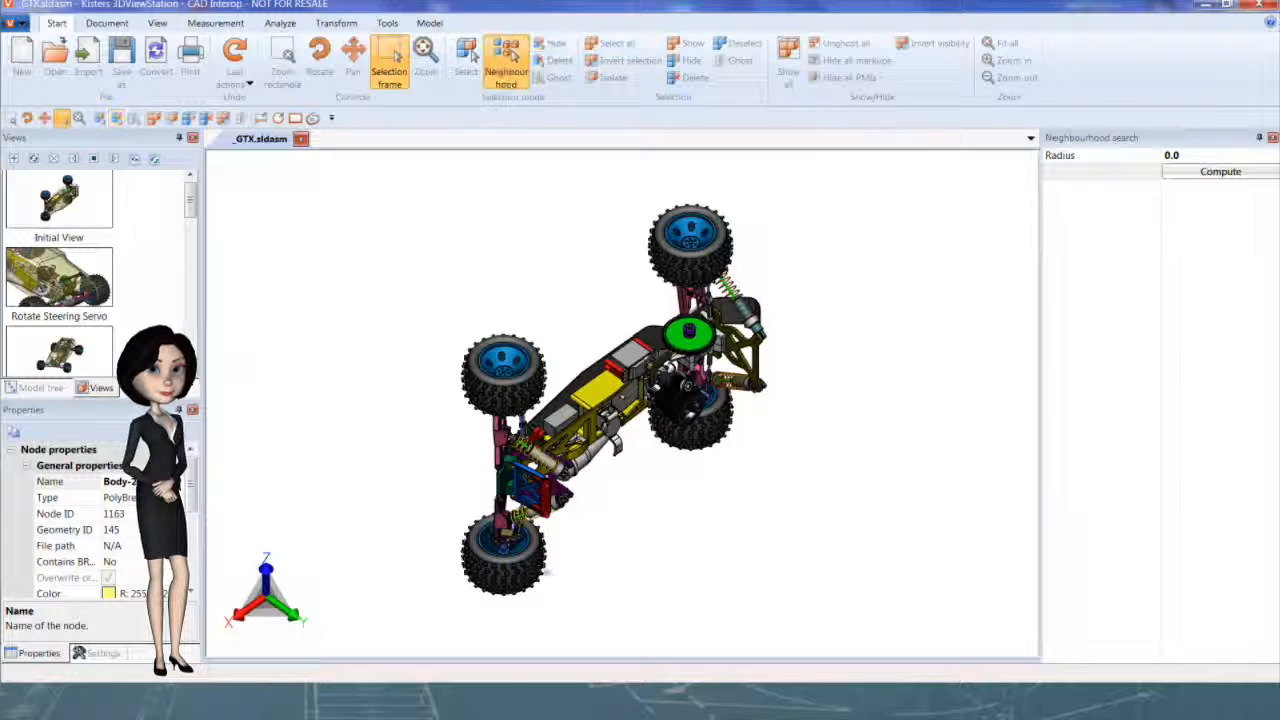
{"action": "left_click", "coordinate": [505, 555]}
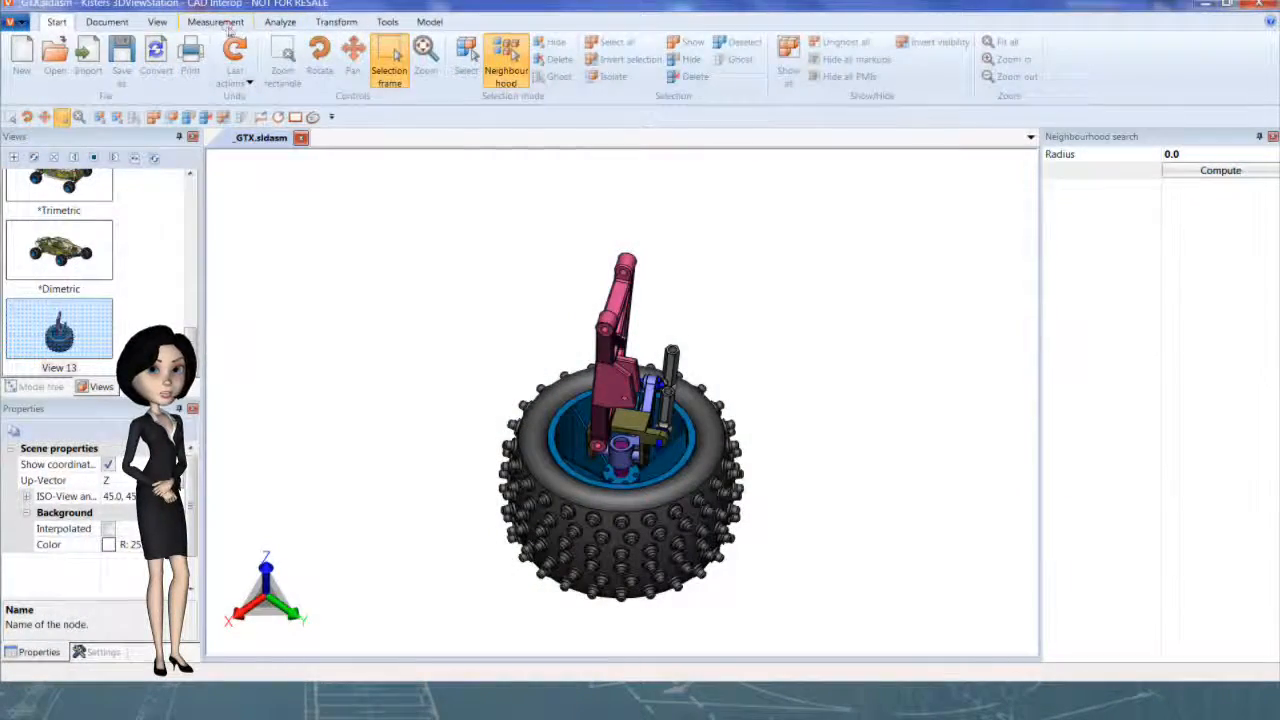
Measure the bracket corner point coordinates, reading 156.1, -21.4, -126.2 mm.
{"action": "left_click", "coordinate": [215, 21]}
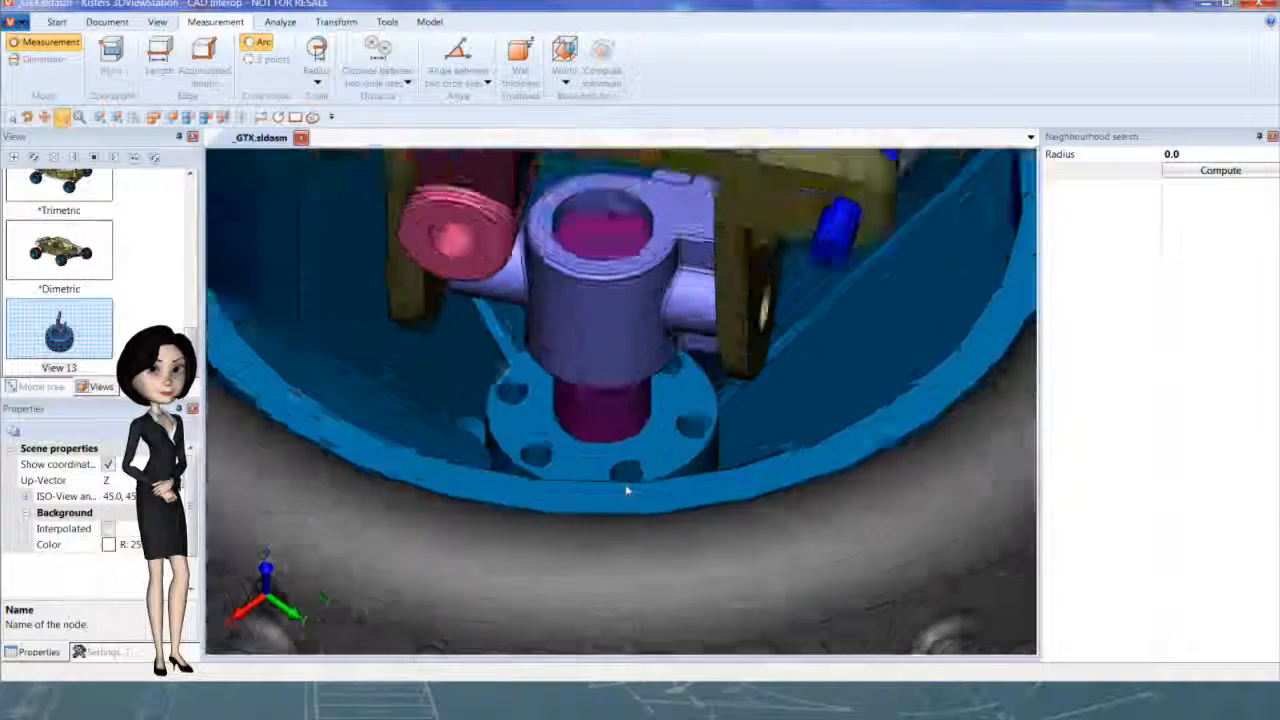
{"action": "left_click", "coordinate": [112, 60]}
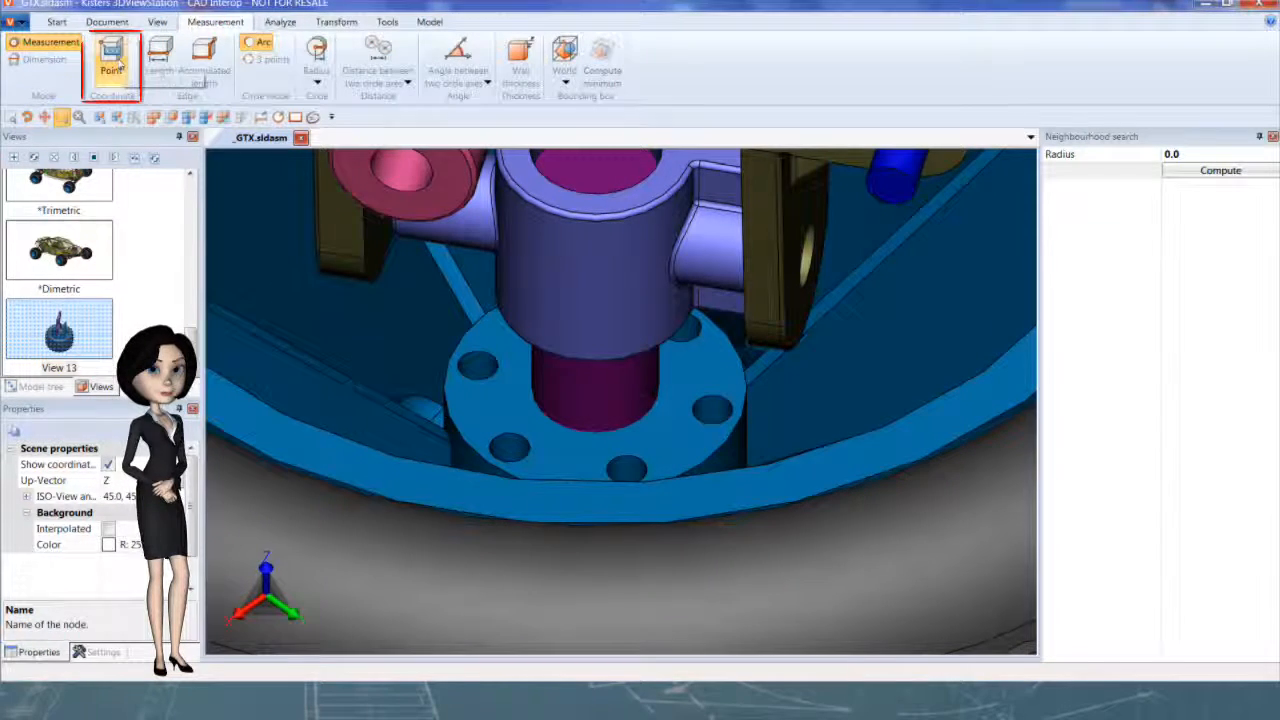
{"action": "left_click", "coordinate": [111, 60]}
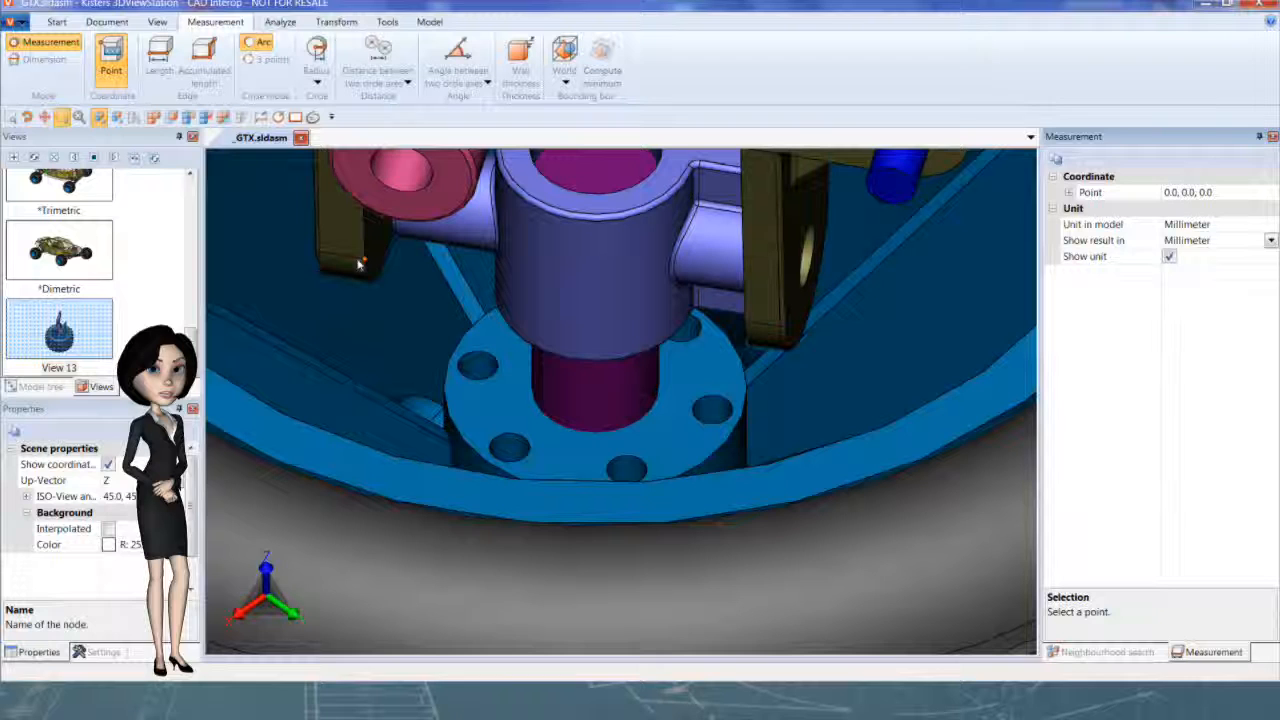
{"action": "left_click", "coordinate": [363, 258]}
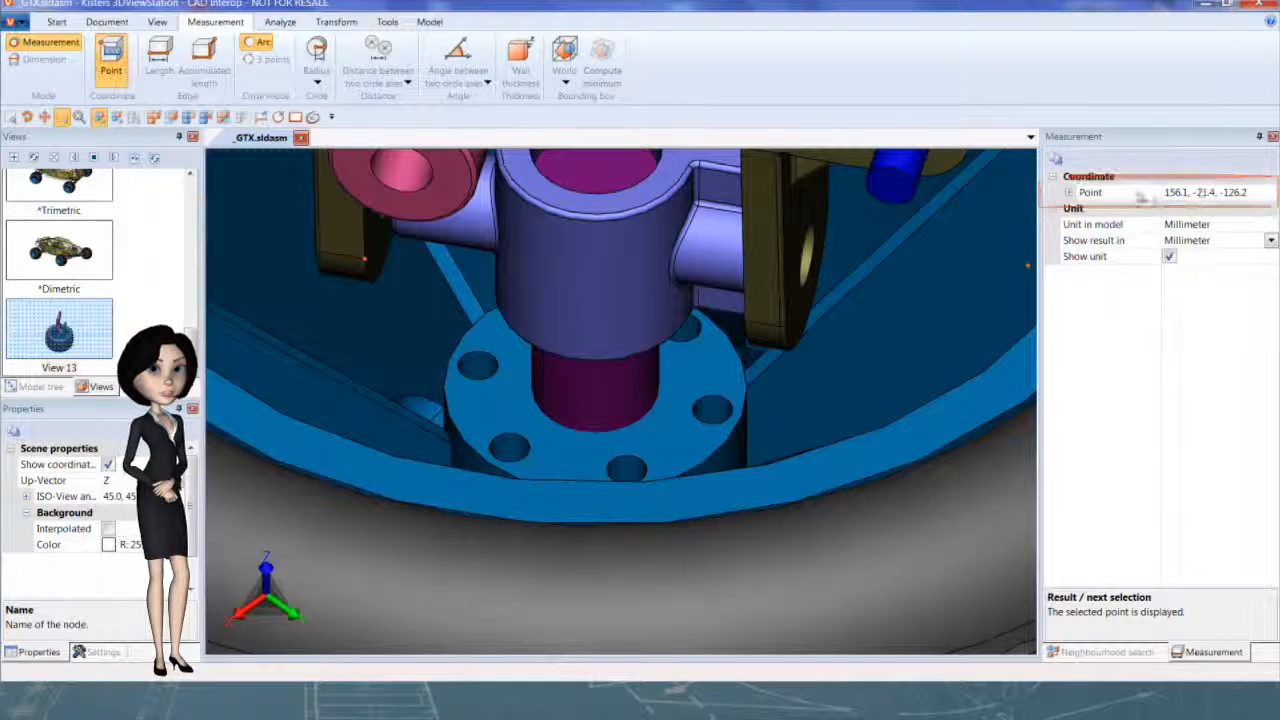
{"action": "left_click", "coordinate": [44, 59]}
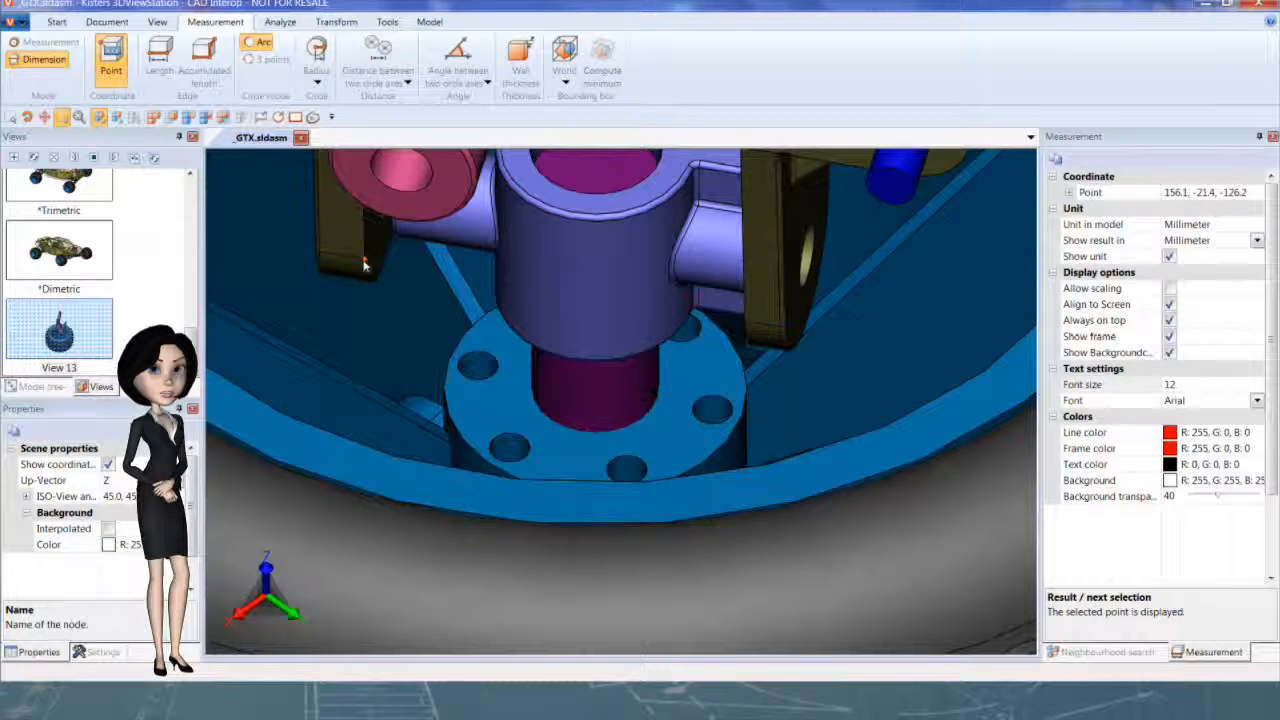
Place the point coordinate (156.1, -21.4, -126.2) as a dimension markup on the hub.
{"action": "left_click", "coordinate": [360, 262]}
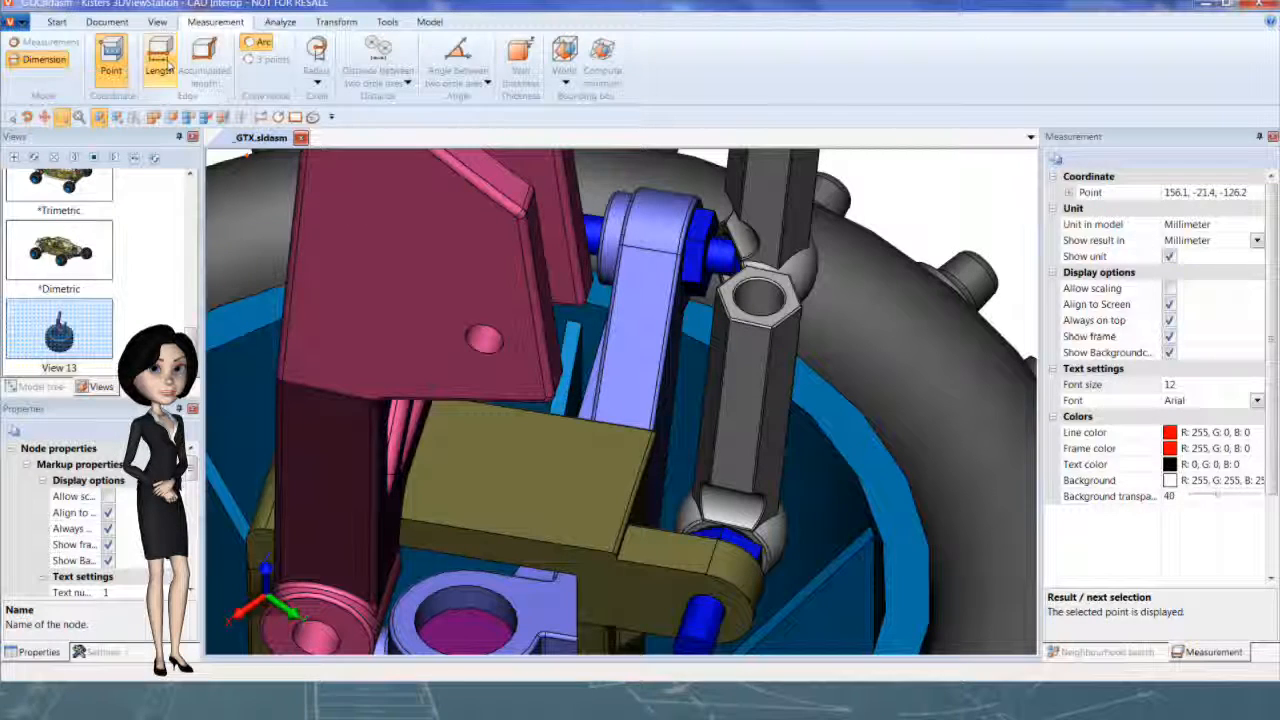
Dimension the hex rod edge at 2.8 mm and the frame's accumulated length at 67.4 mm.
{"action": "left_click", "coordinate": [159, 58]}
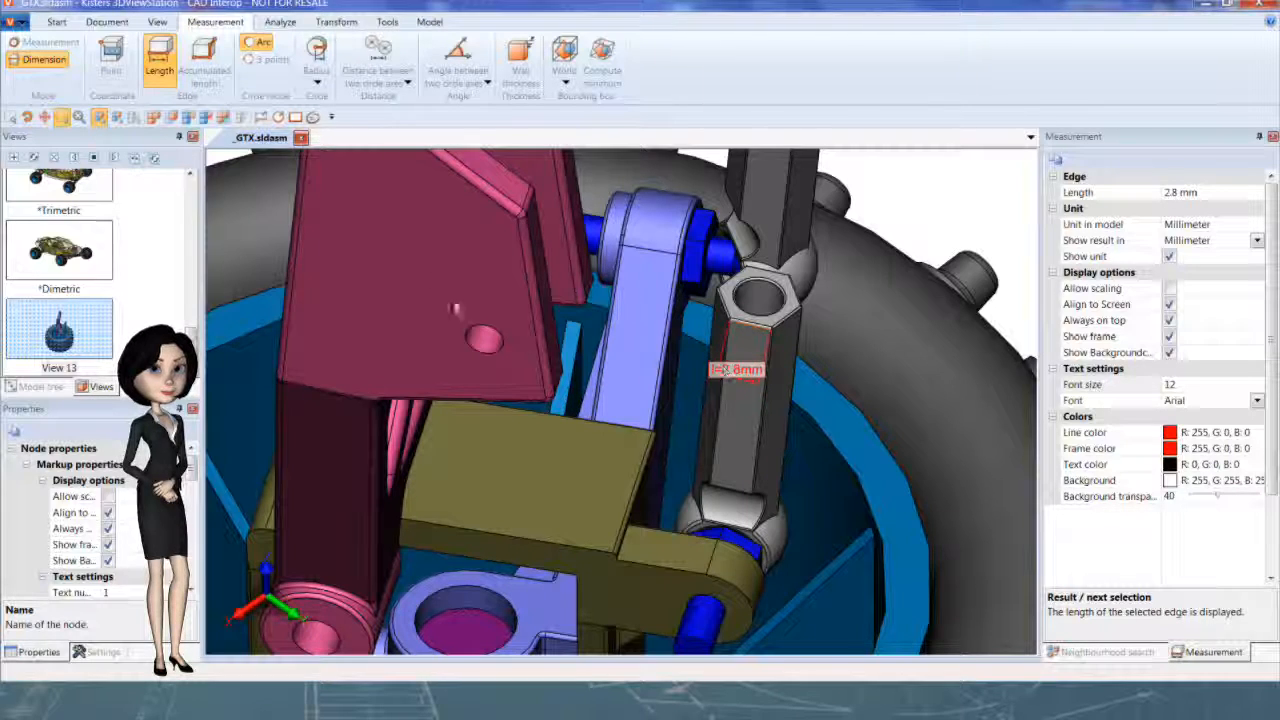
{"action": "mouse_move", "coordinate": [205, 55]}
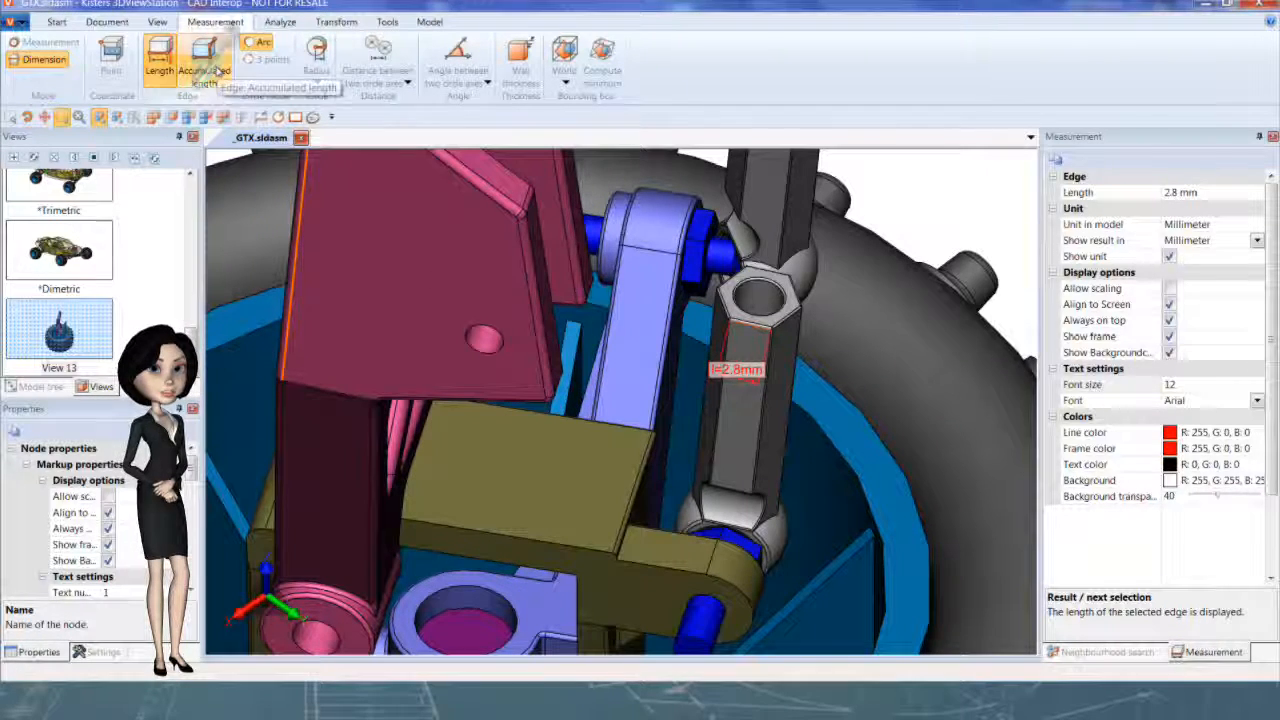
{"action": "left_click", "coordinate": [204, 60]}
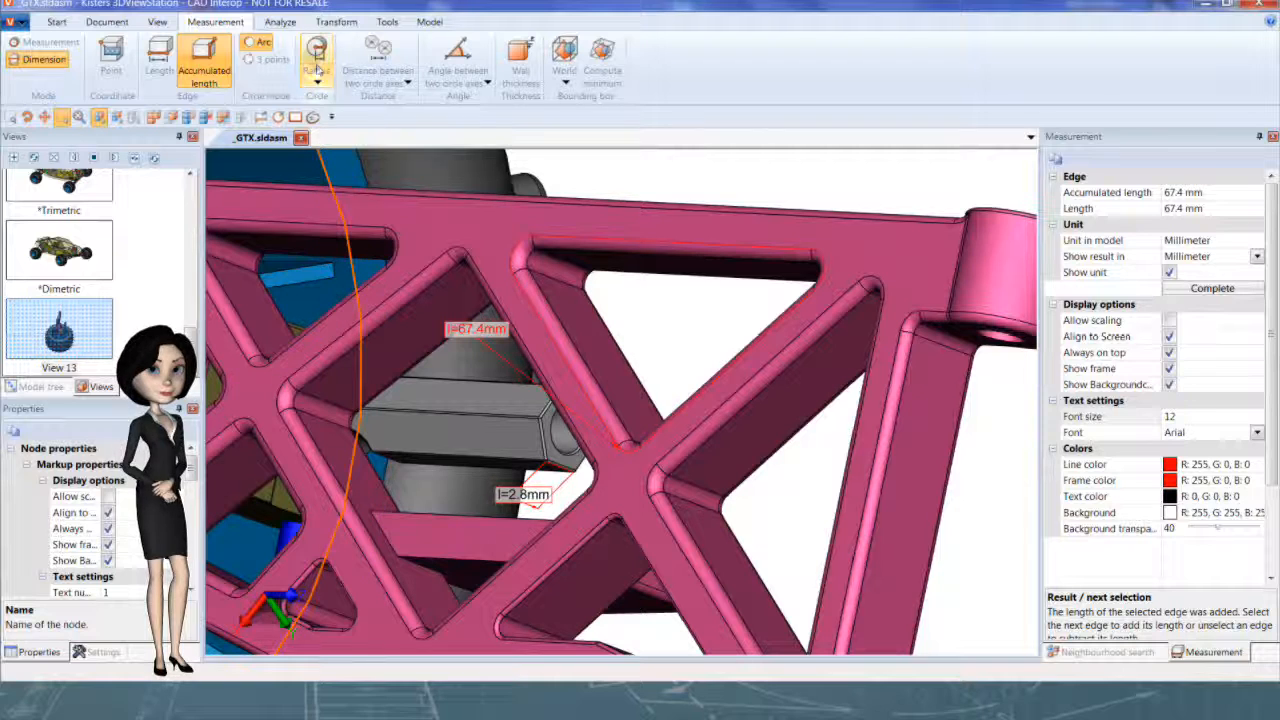
Label the fillet edge of the pink frame opening with its 0.8 mm radius.
{"action": "left_click", "coordinate": [316, 55]}
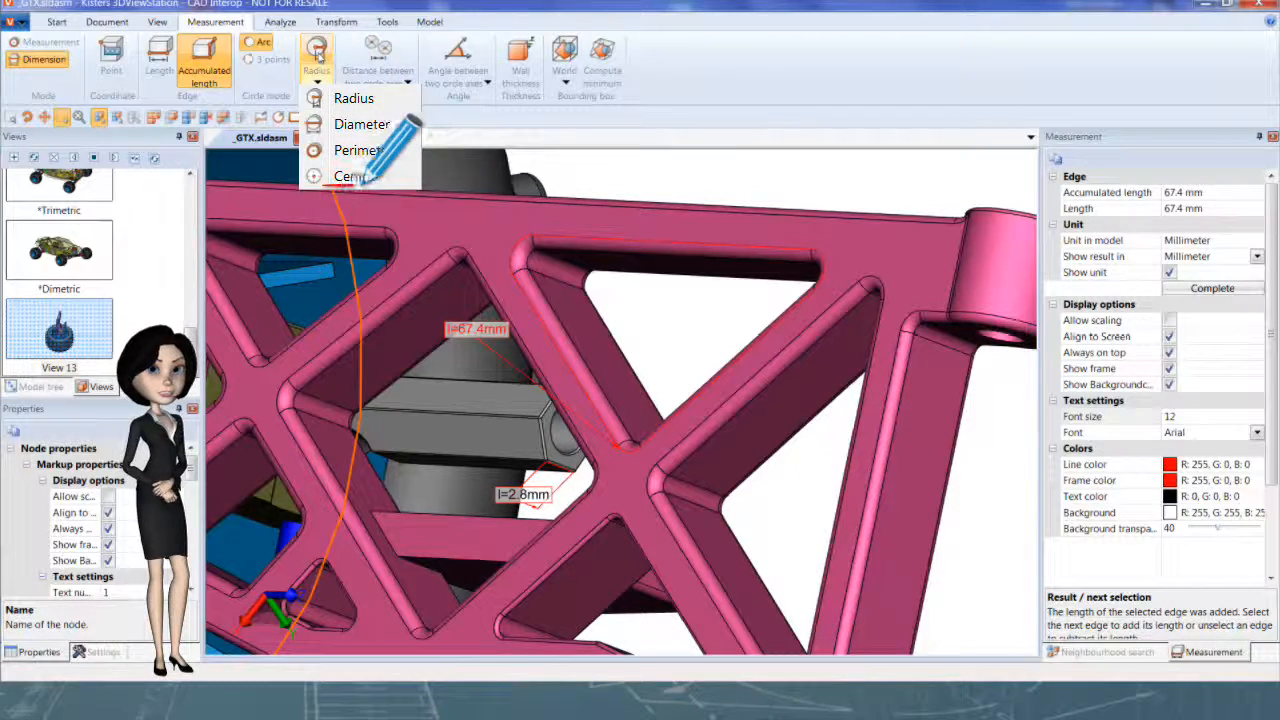
{"action": "left_click", "coordinate": [353, 98]}
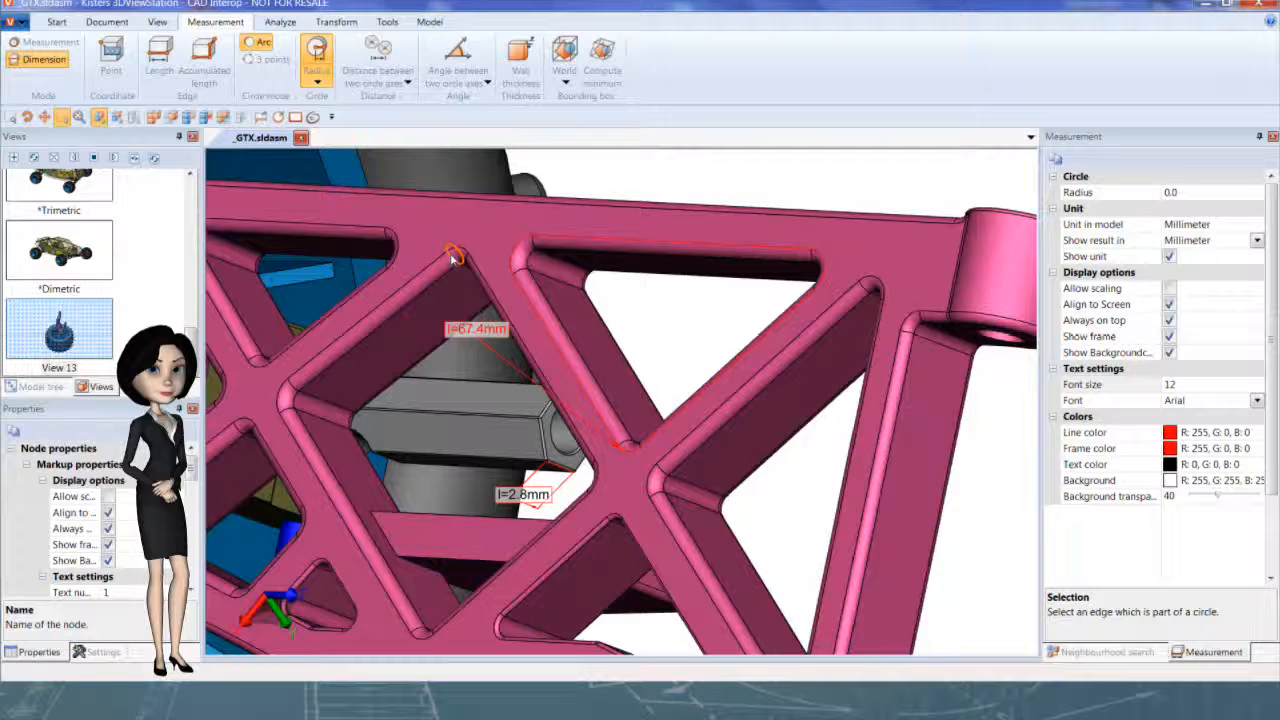
{"action": "left_click", "coordinate": [456, 258]}
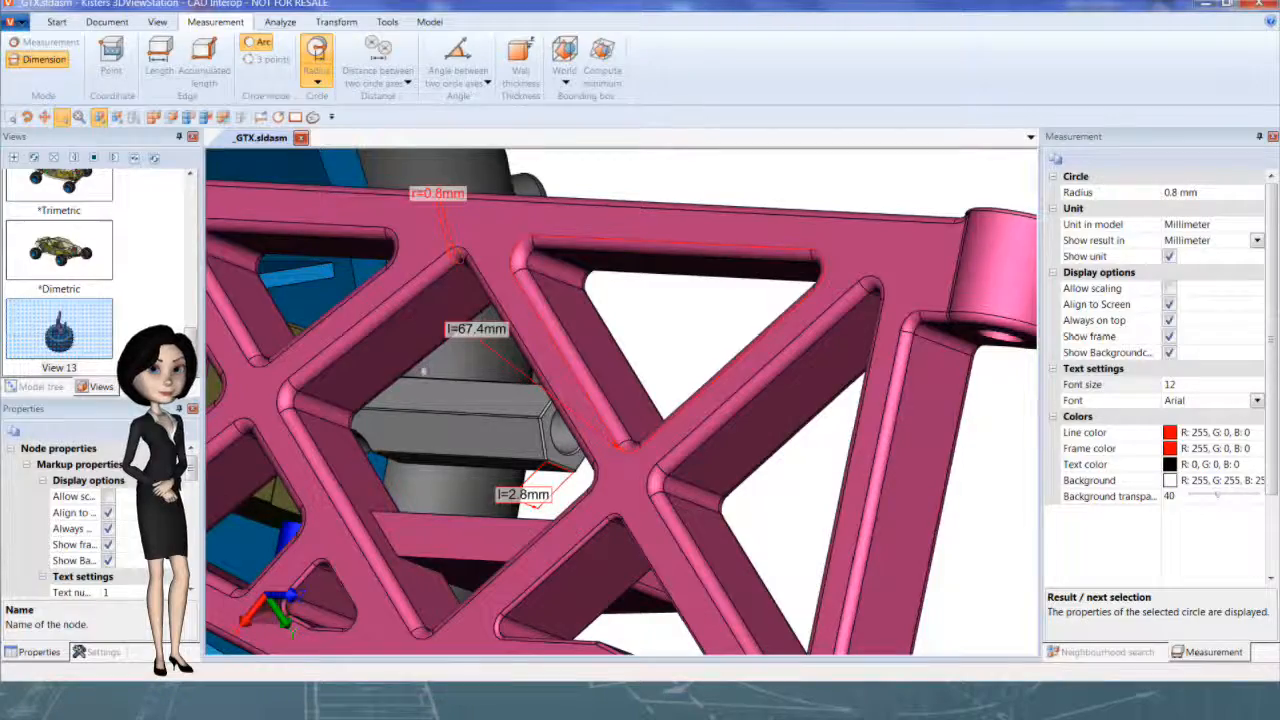
{"action": "left_click", "coordinate": [377, 55]}
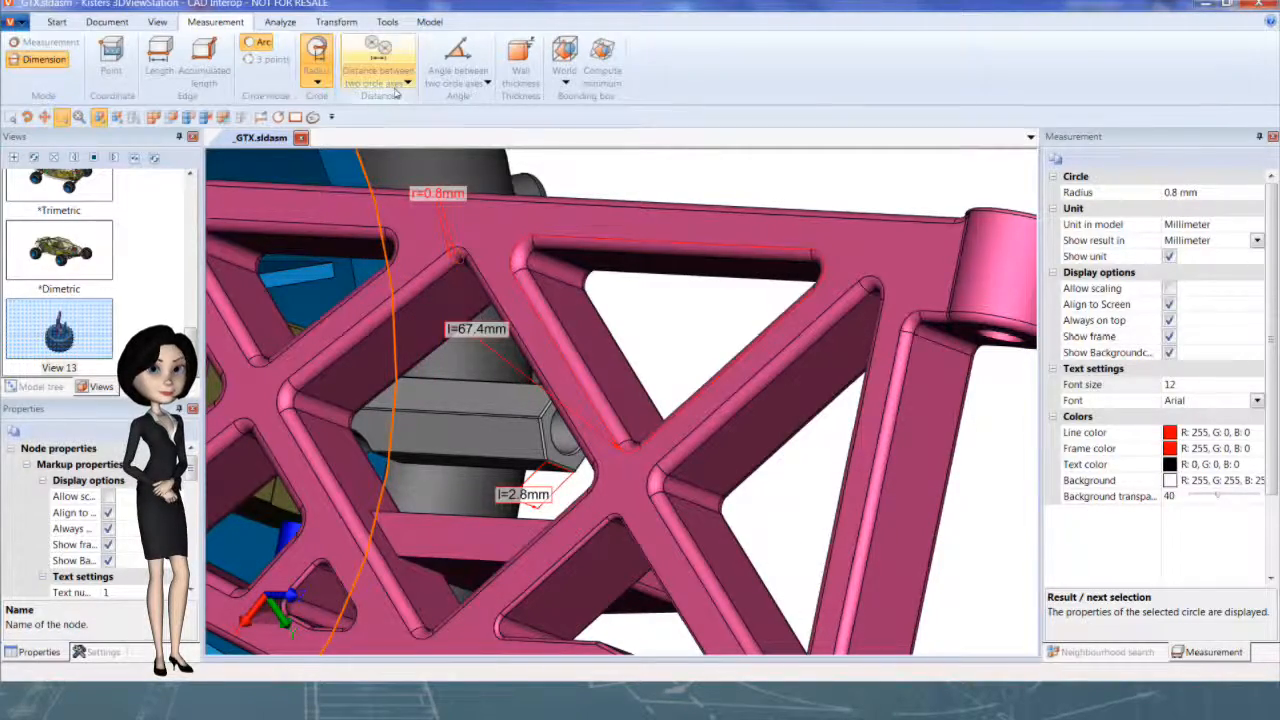
Open the Distance dropdown listing measurements from two points to two solids.
{"action": "left_click", "coordinate": [407, 84]}
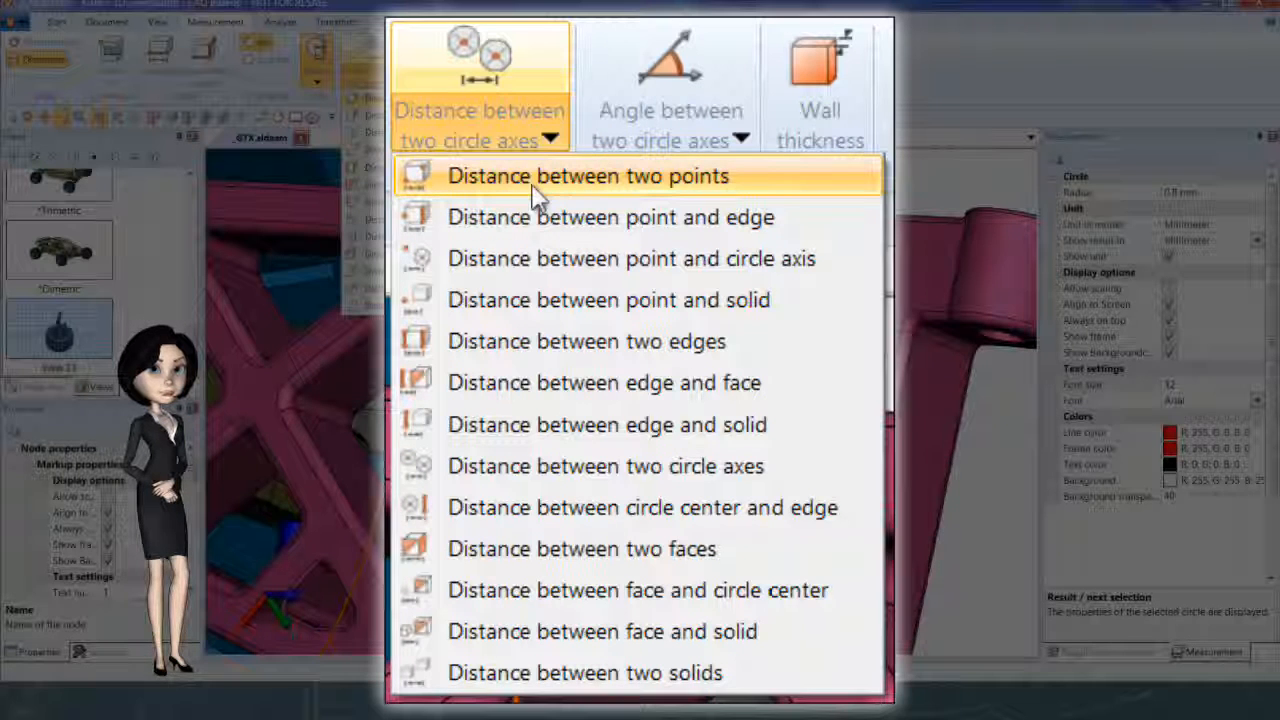
{"action": "mouse_move", "coordinate": [540, 217]}
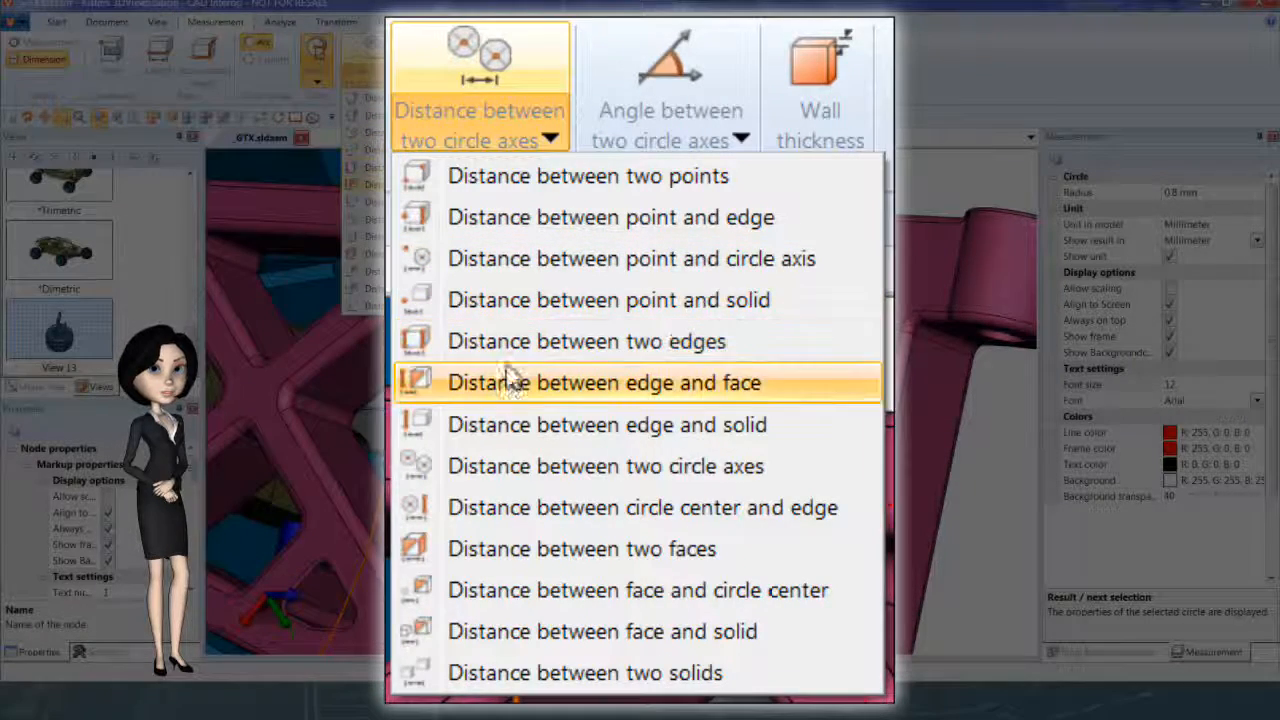
{"action": "mouse_move", "coordinate": [512, 424]}
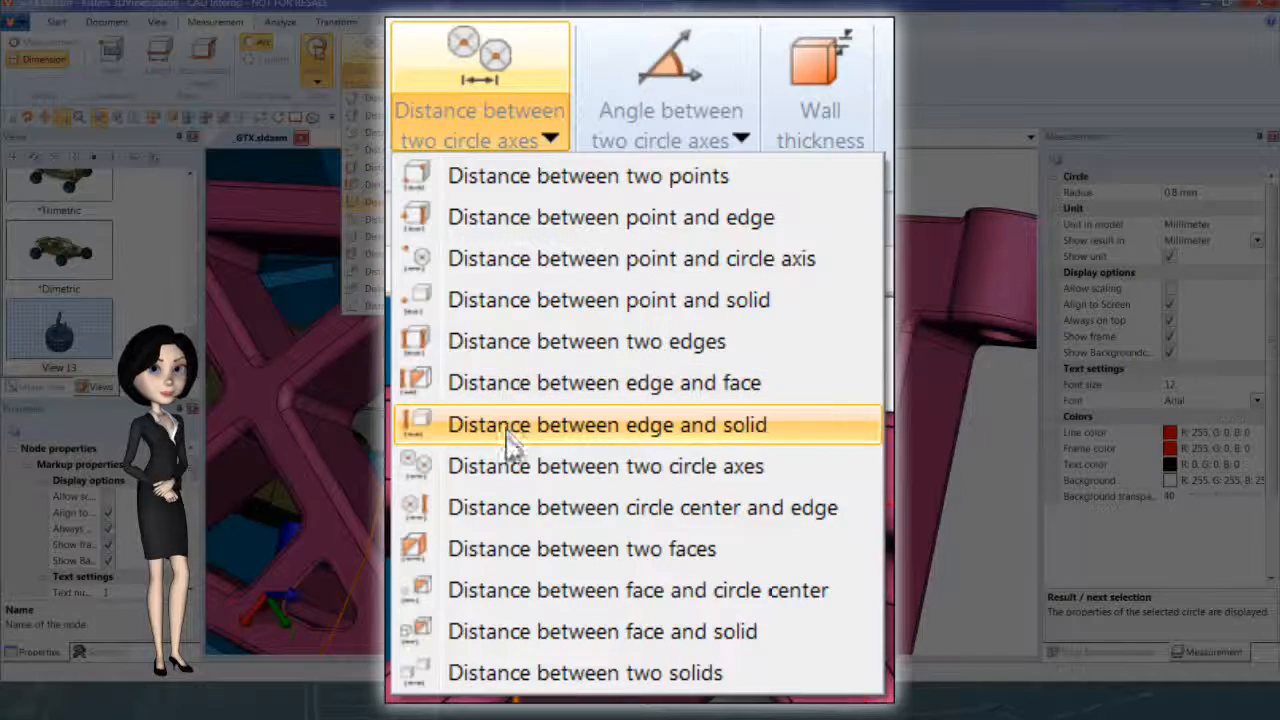
{"action": "mouse_move", "coordinate": [513, 517]}
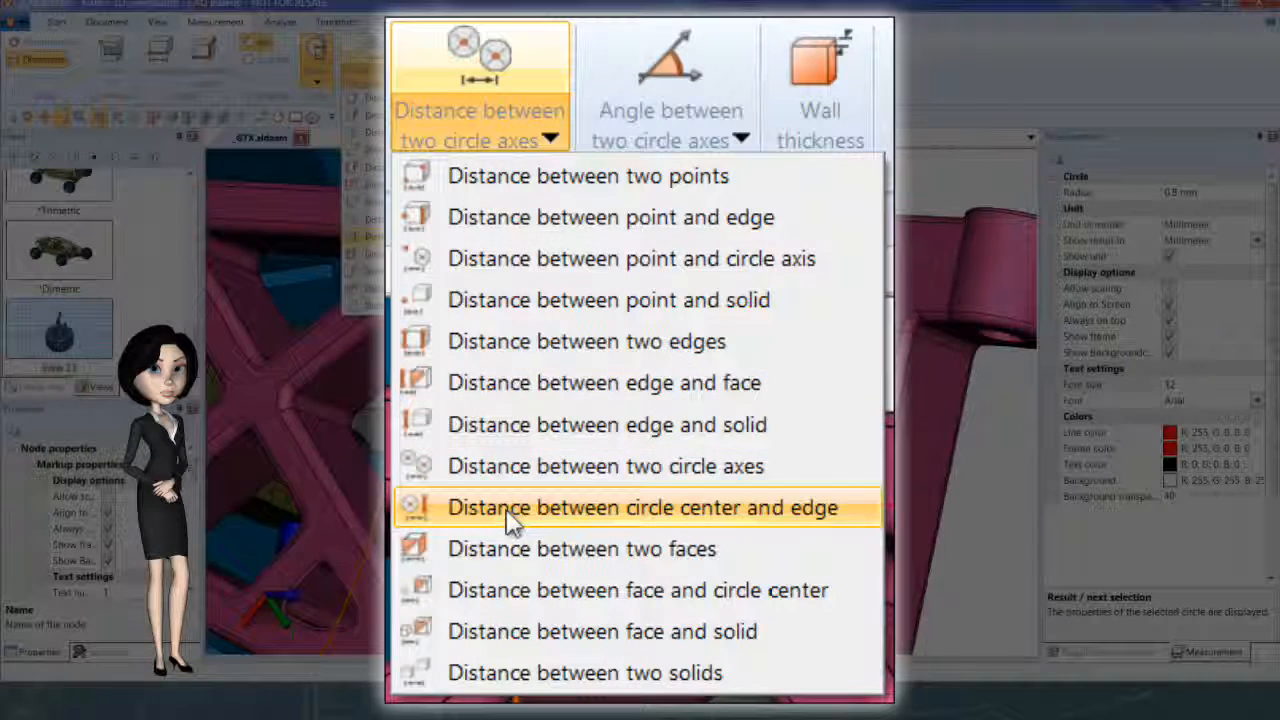
{"action": "mouse_move", "coordinate": [510, 565]}
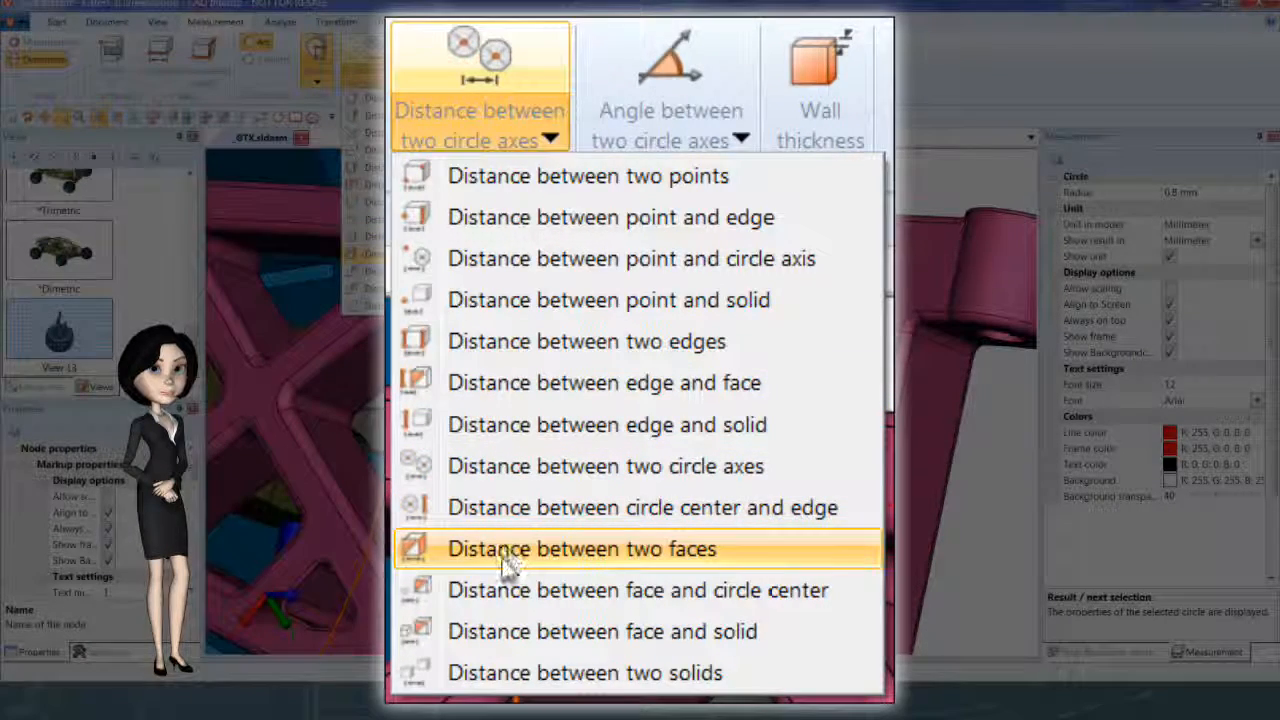
{"action": "mouse_move", "coordinate": [500, 590]}
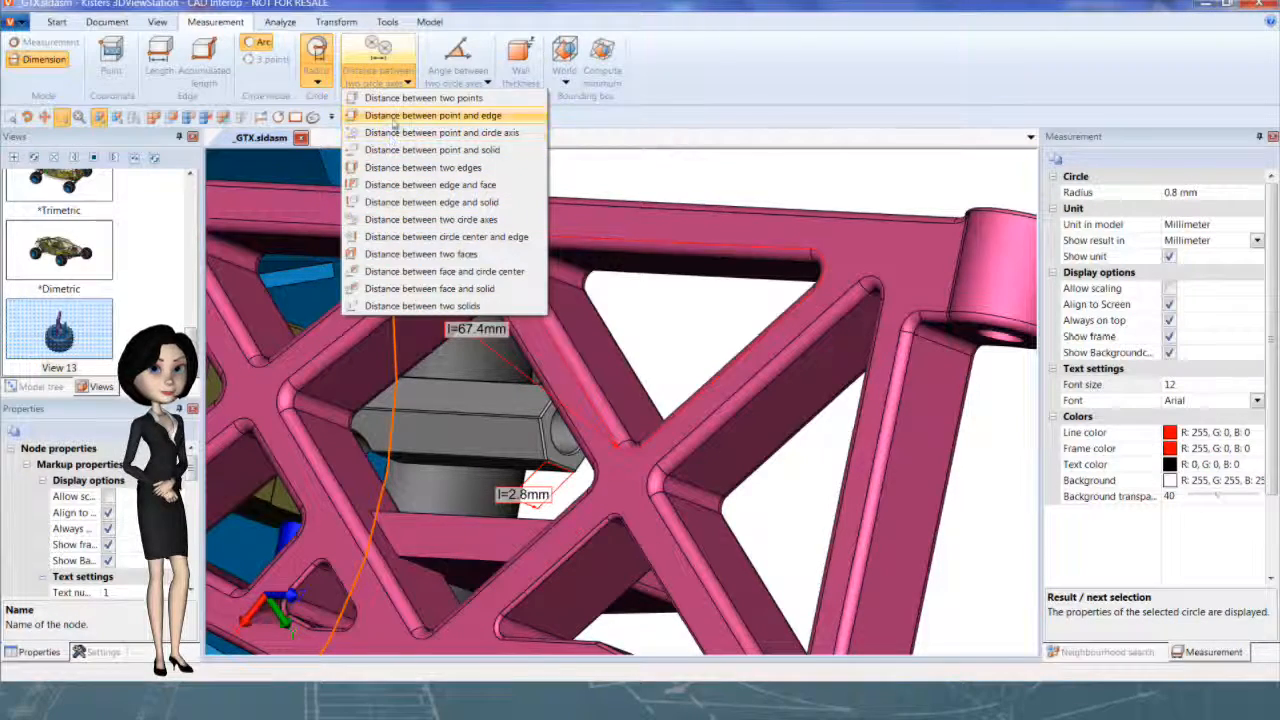
{"action": "mouse_move", "coordinate": [432, 219]}
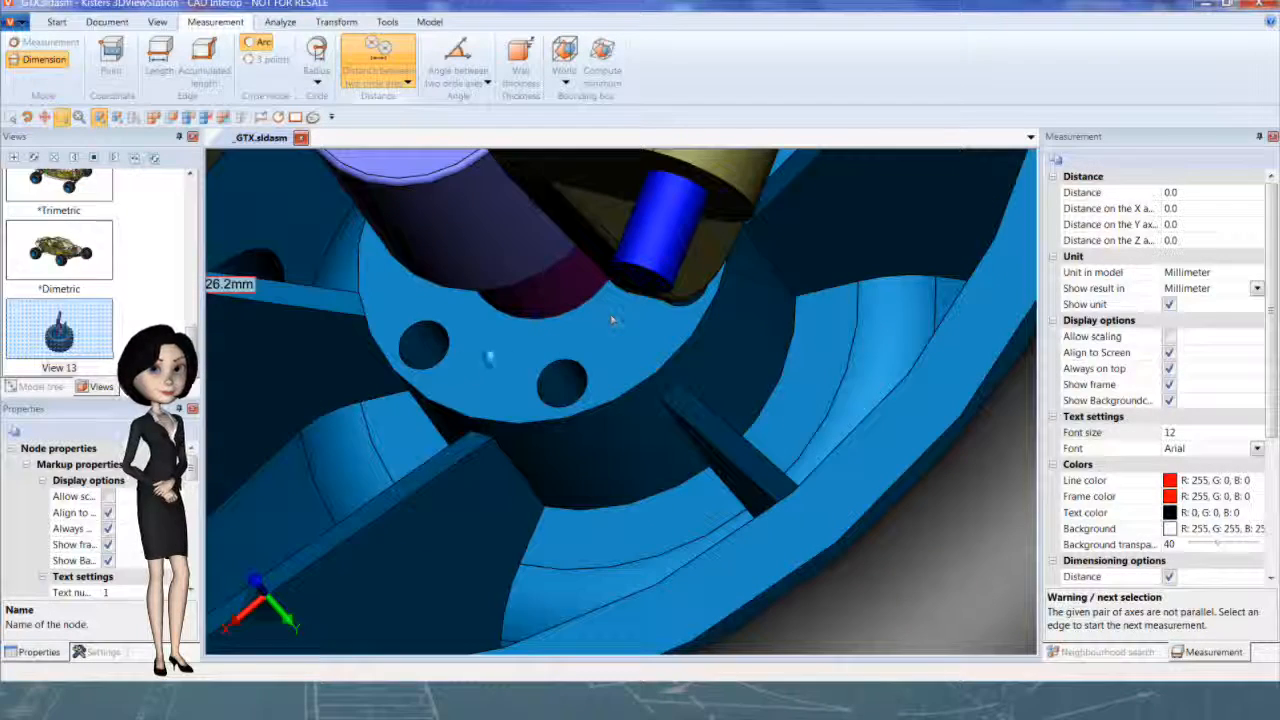
Dimension the 6.0 mm distance between the axes of the two hub holes.
{"action": "left_click", "coordinate": [425, 345]}
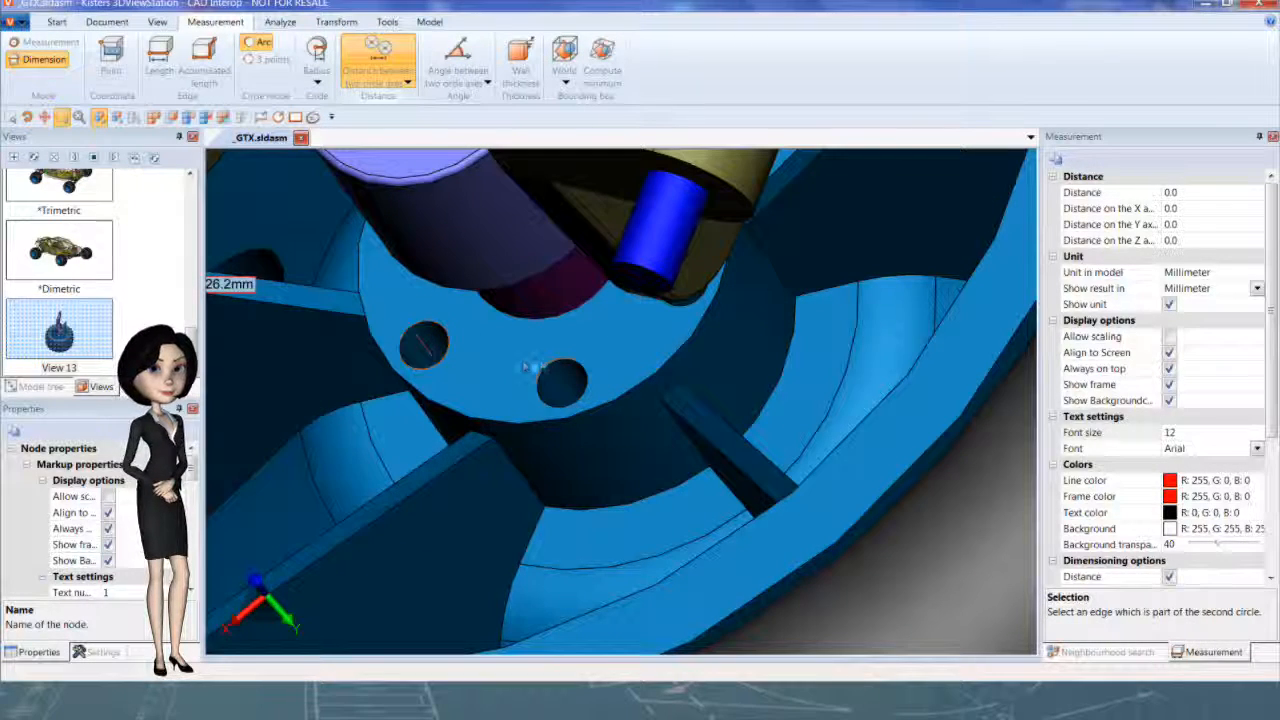
{"action": "left_click", "coordinate": [563, 385]}
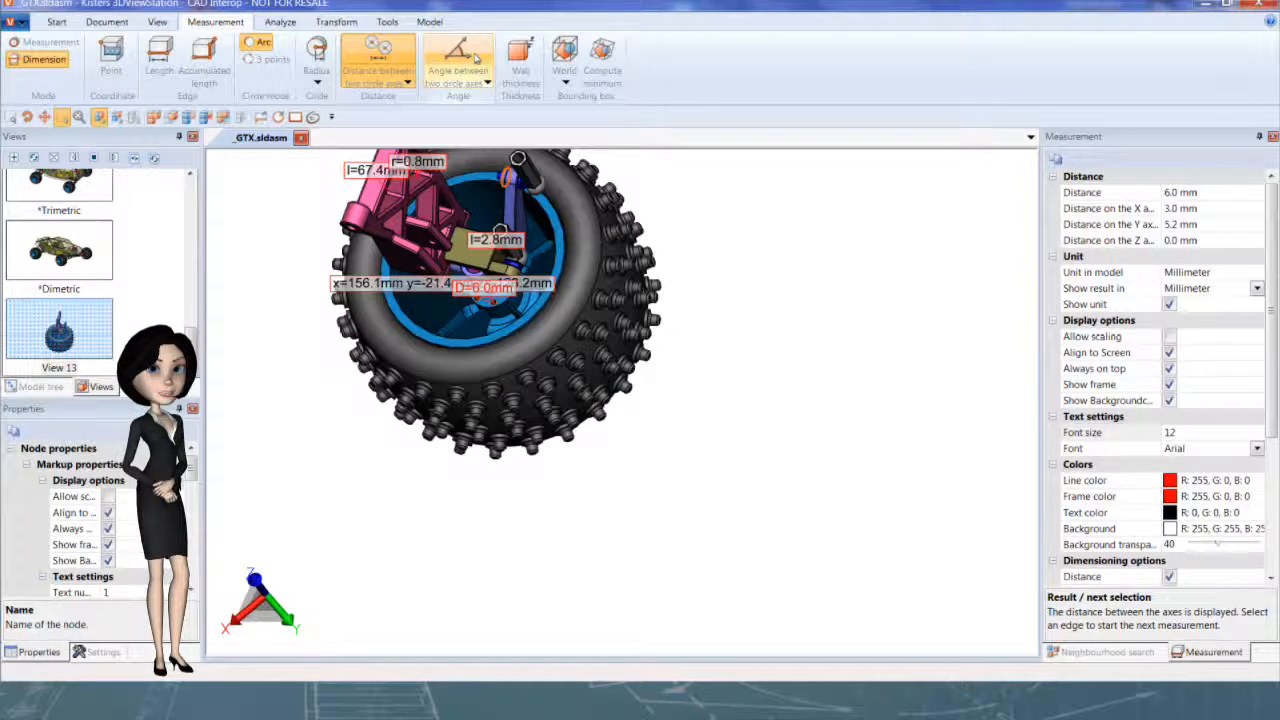
Choose Angle between two circle axes and pick the first circle edge for the 1.2° angle.
{"action": "left_click", "coordinate": [458, 60]}
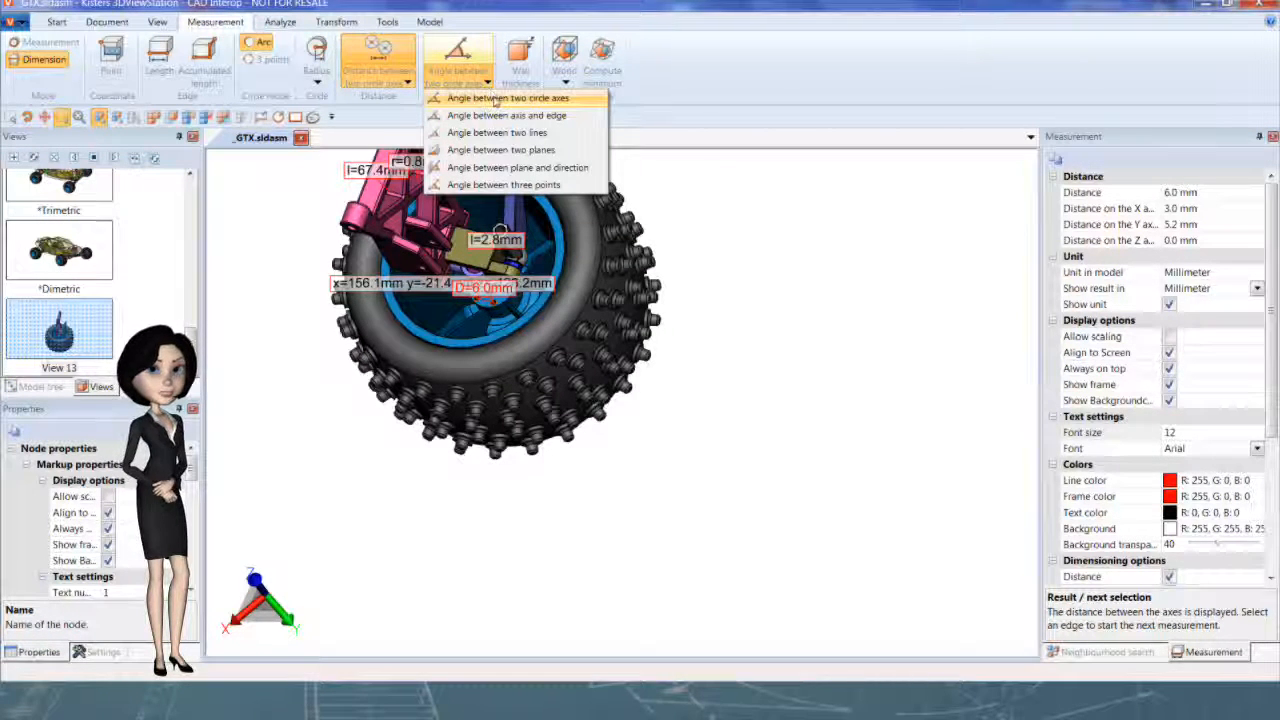
{"action": "left_click", "coordinate": [508, 98]}
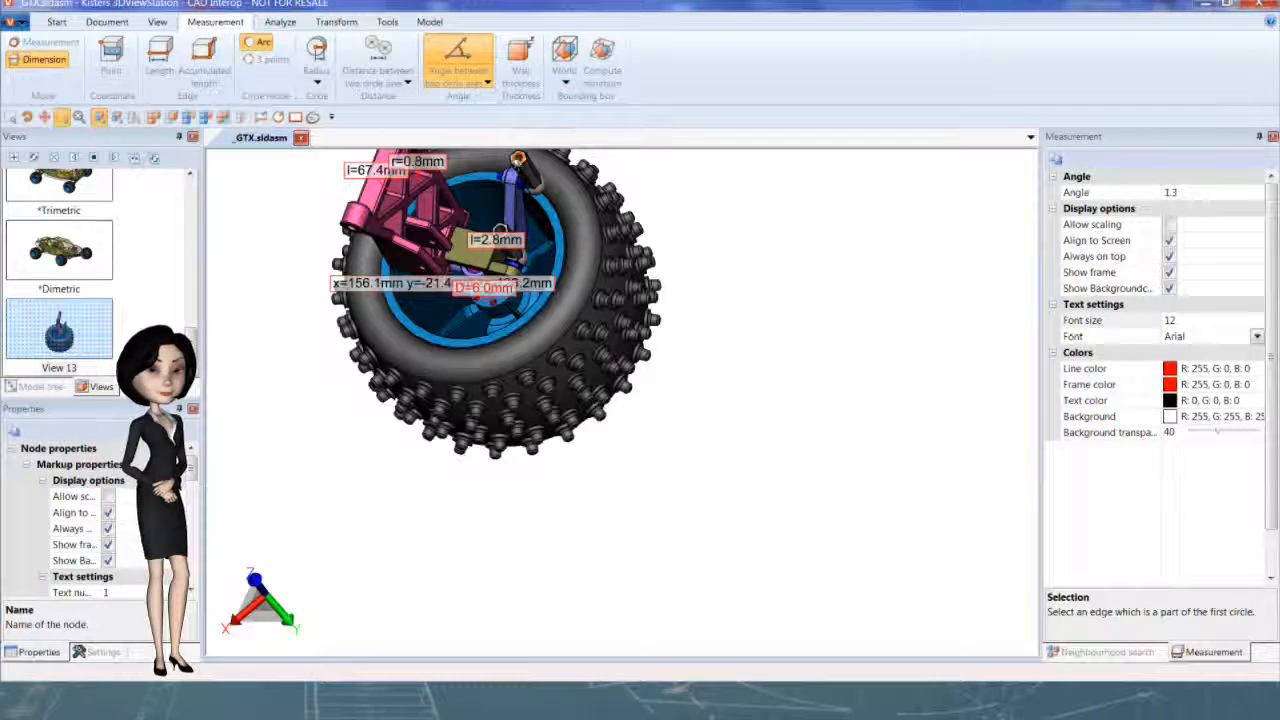
{"action": "left_click", "coordinate": [518, 158]}
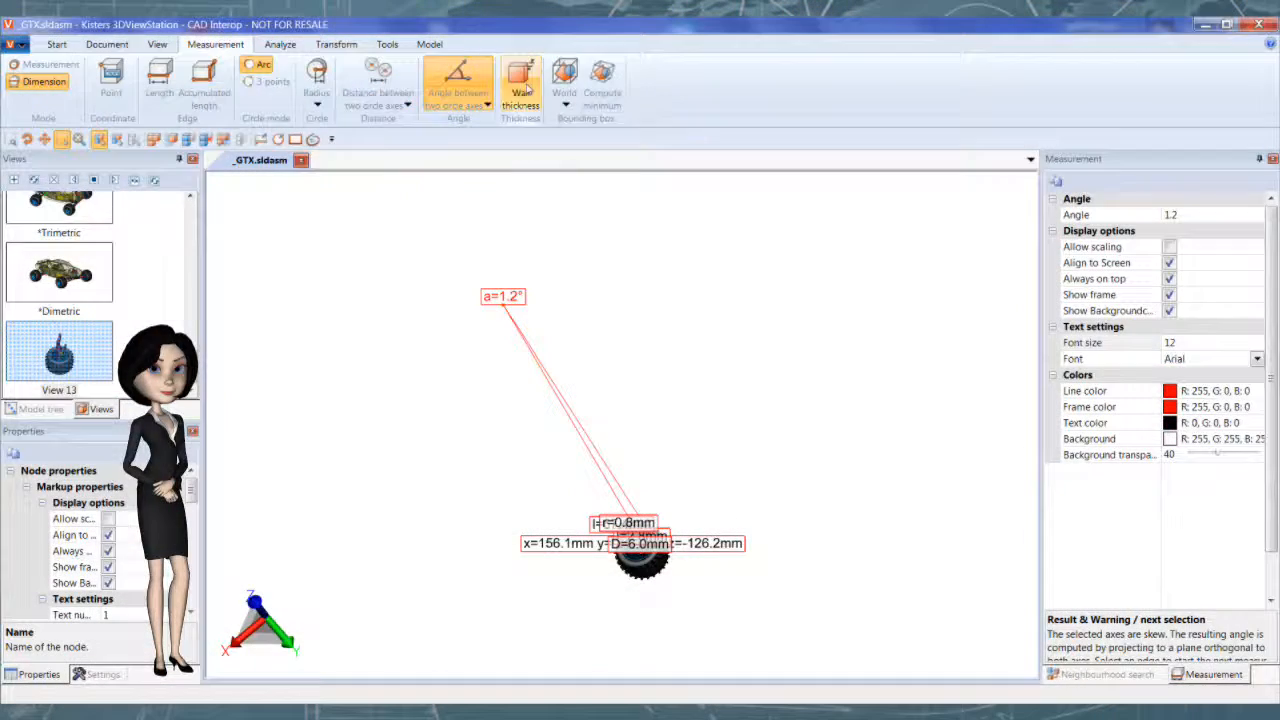
Activate wall-thickness measurement to dimension wheel parts at 1.0 mm and 3.2 mm.
{"action": "left_click", "coordinate": [520, 82]}
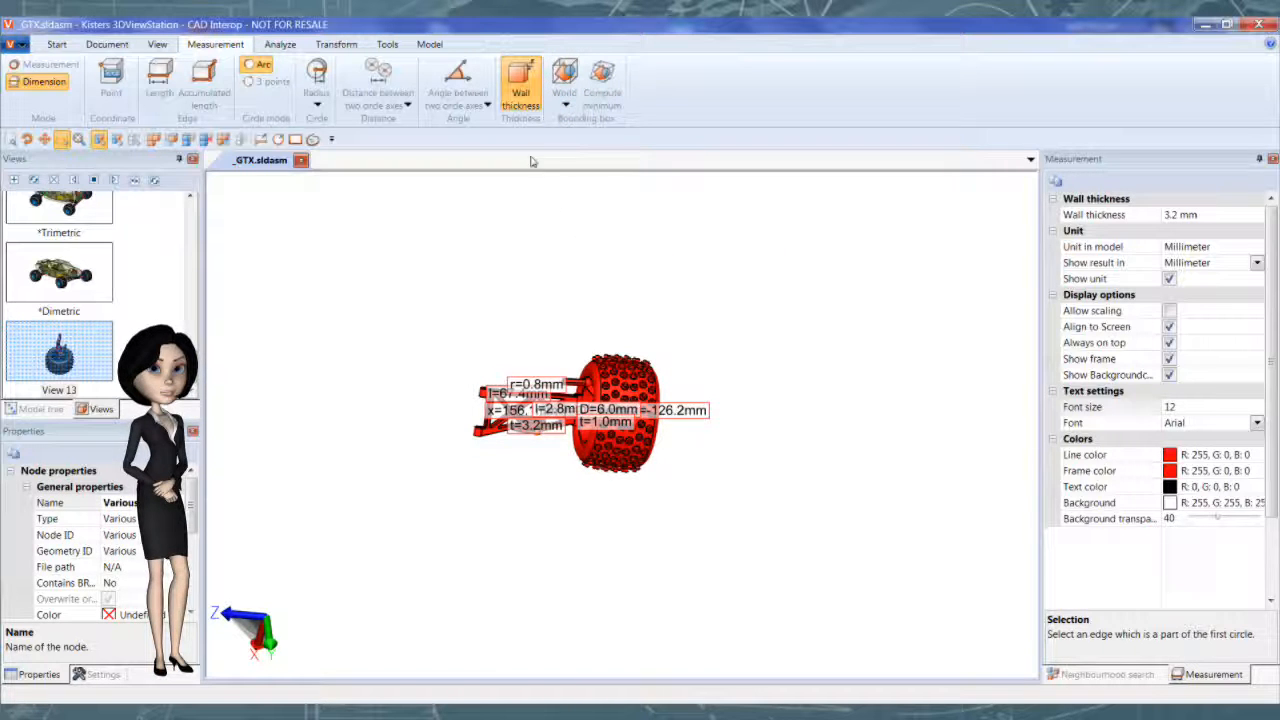
Add a 98.5 × 98.5 × 147.9 mm world bounding box and show the model tree.
{"action": "left_click", "coordinate": [564, 80]}
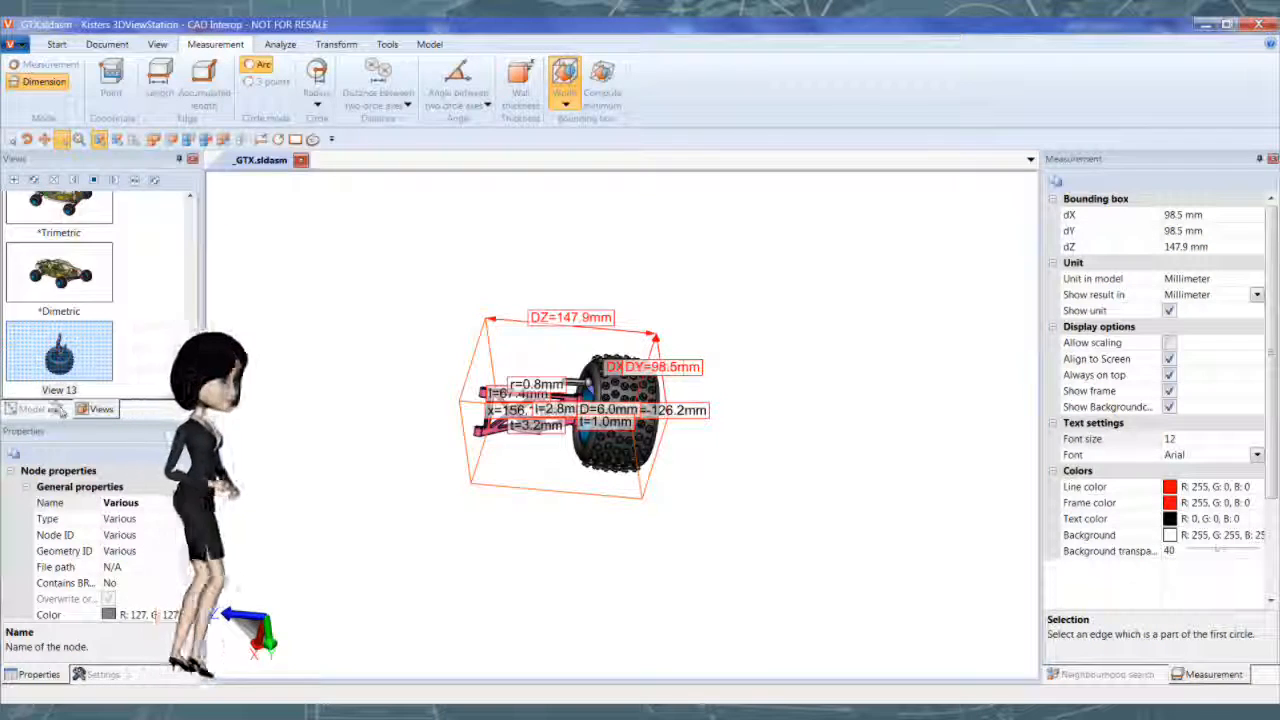
{"action": "left_click", "coordinate": [40, 408]}
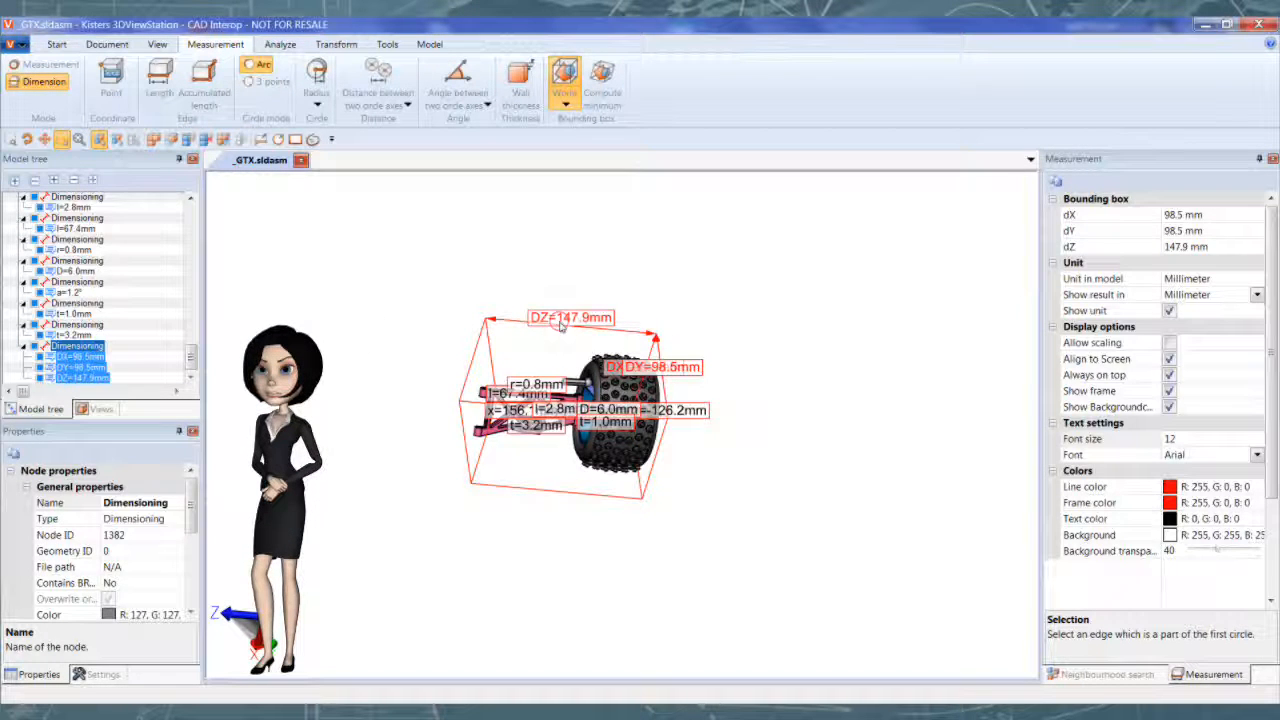
Delete the bounding-box dimension node, keeping the other annotations, and return to the Views list.
{"action": "right_click", "coordinate": [65, 345]}
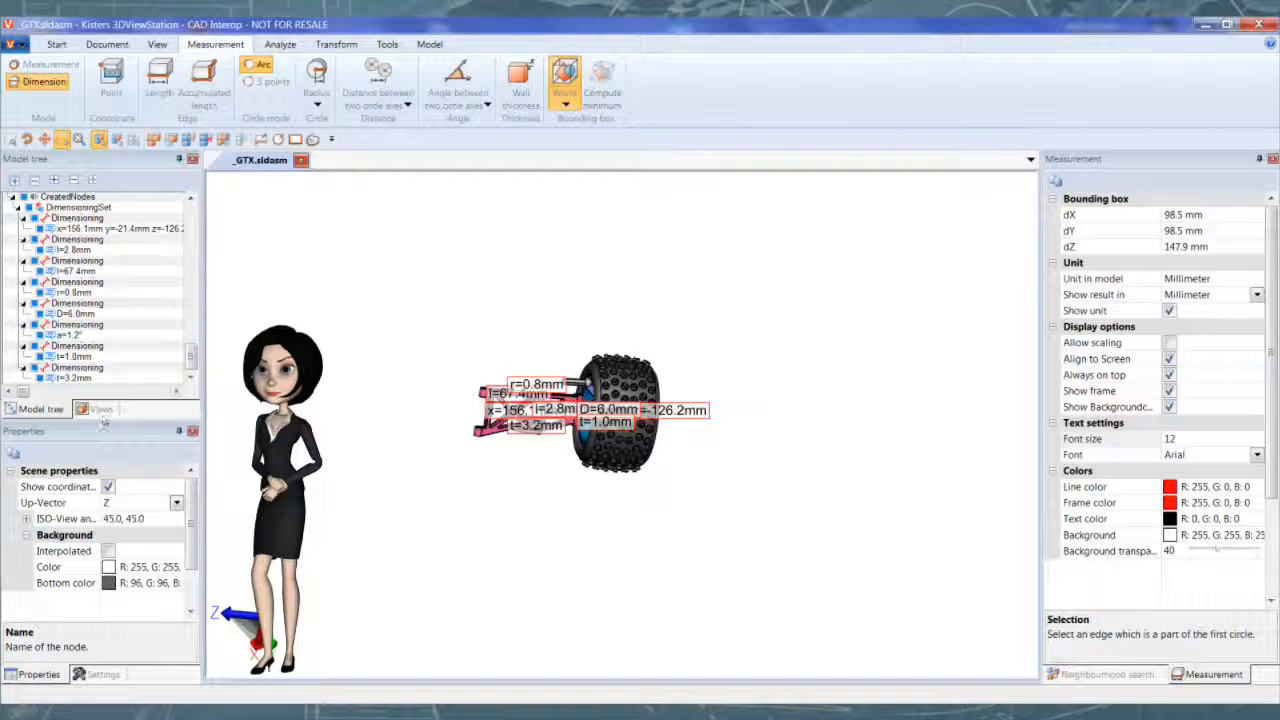
{"action": "left_click", "coordinate": [101, 408]}
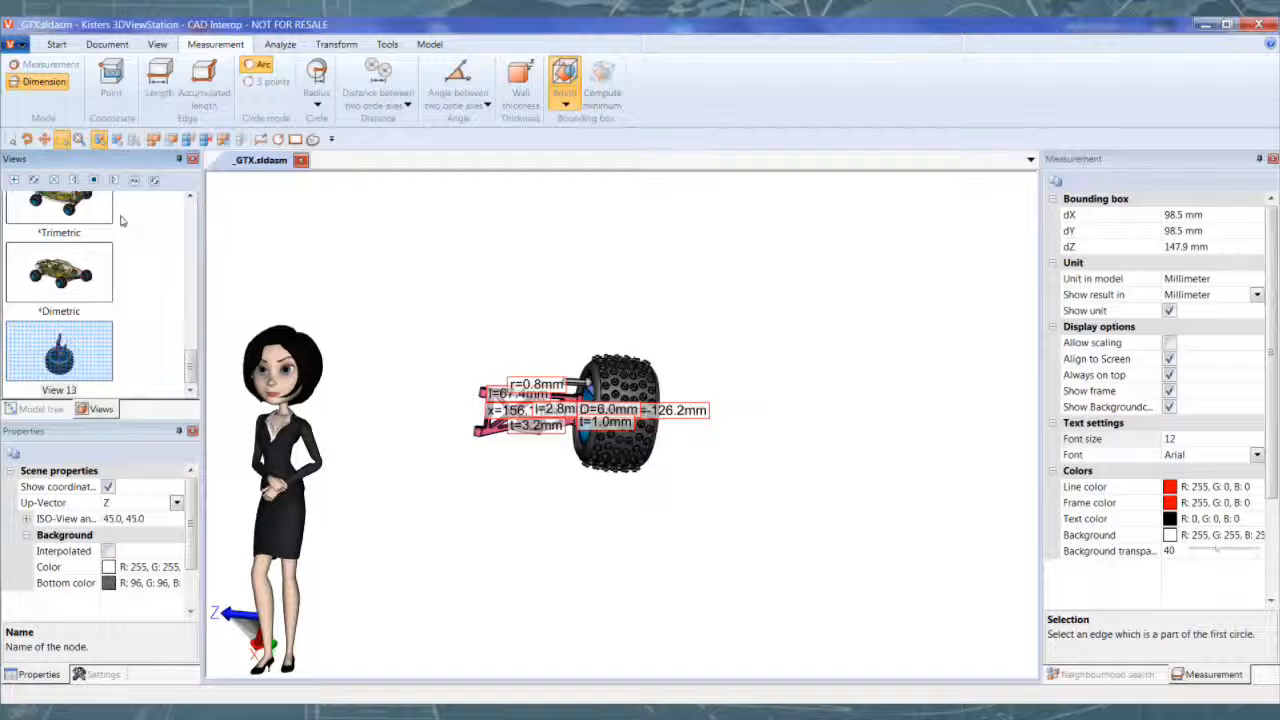